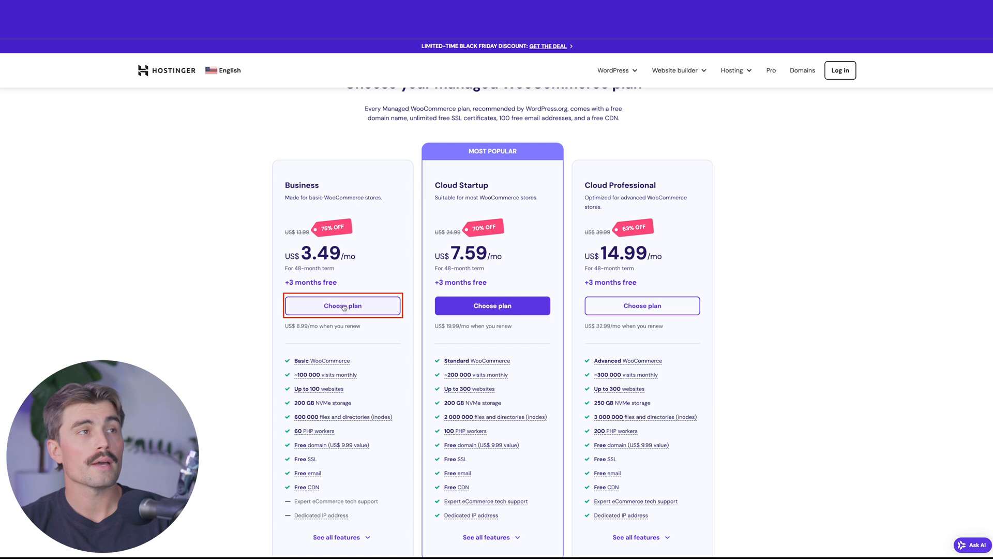
- Add the Business plan on a 12-month period and enter coupon code CHARLIECHANG
left_click(343, 305)
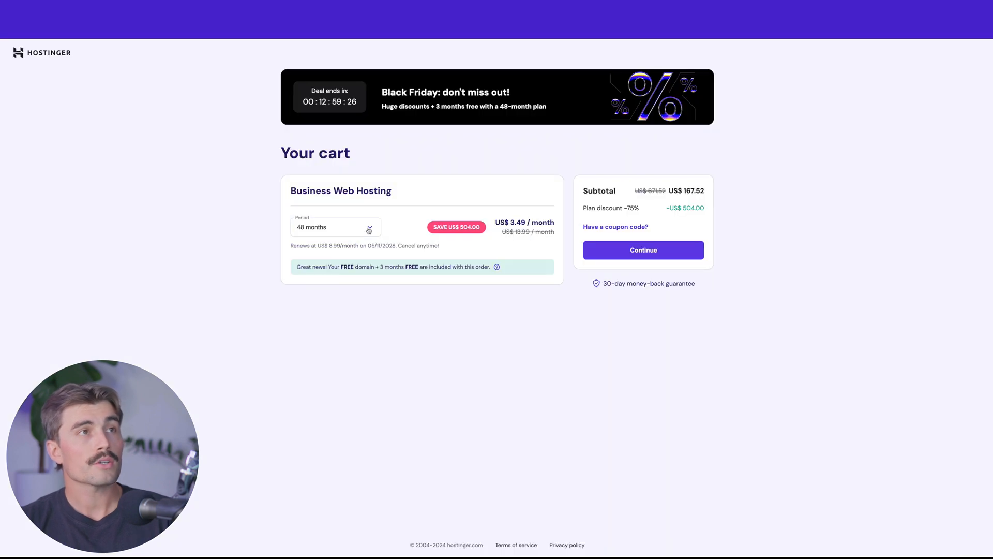
left_click(335, 227)
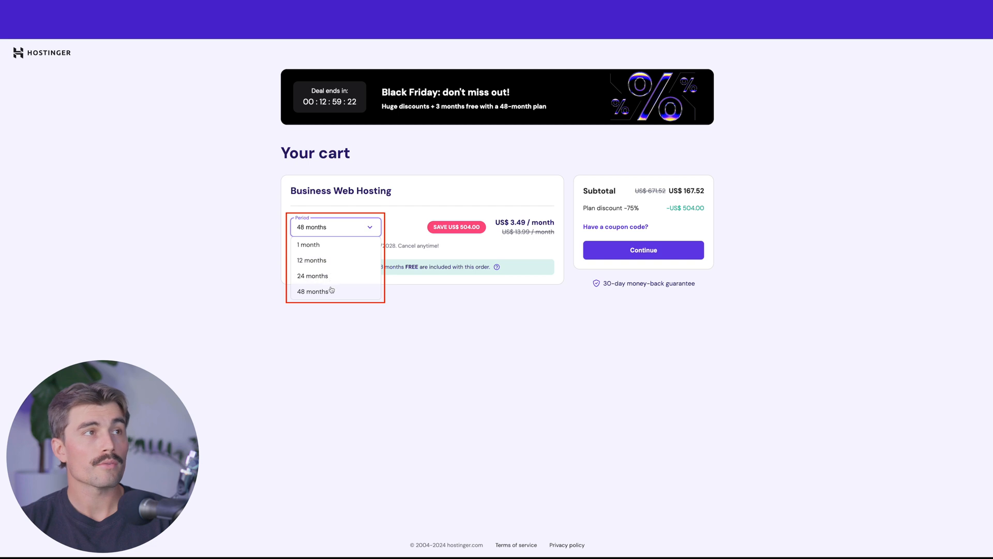
left_click(311, 260)
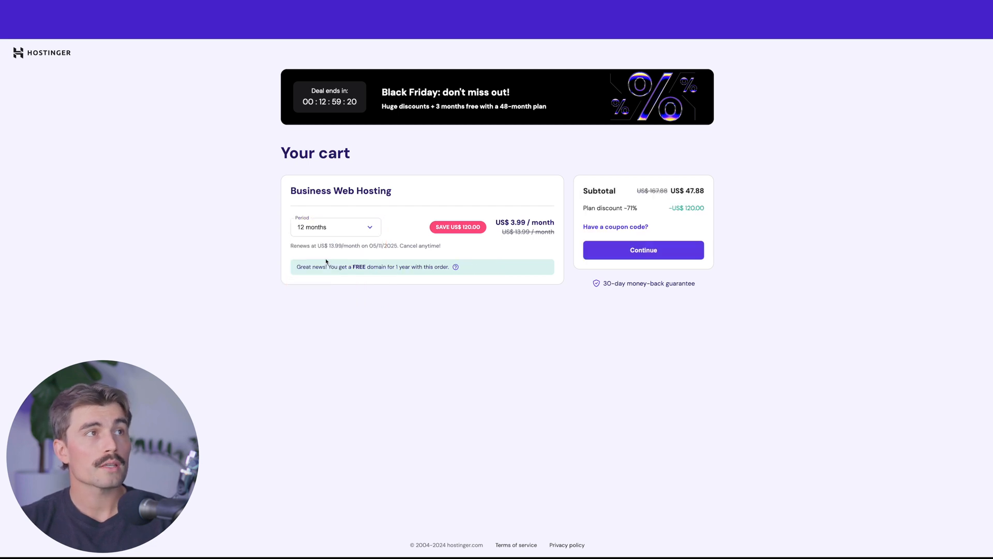
left_click(614, 227)
type("ECOMMASTERY")
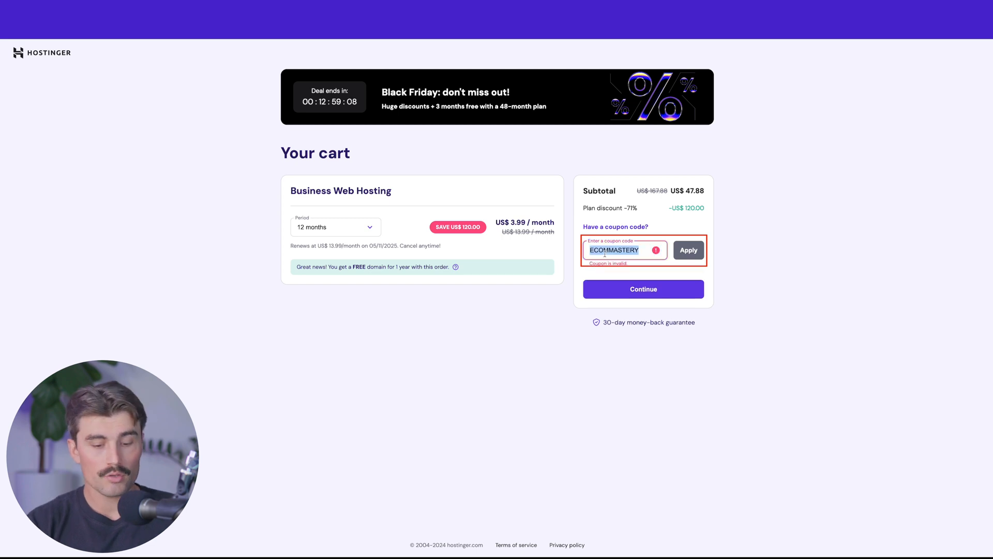
type("CHARLIECHANG")
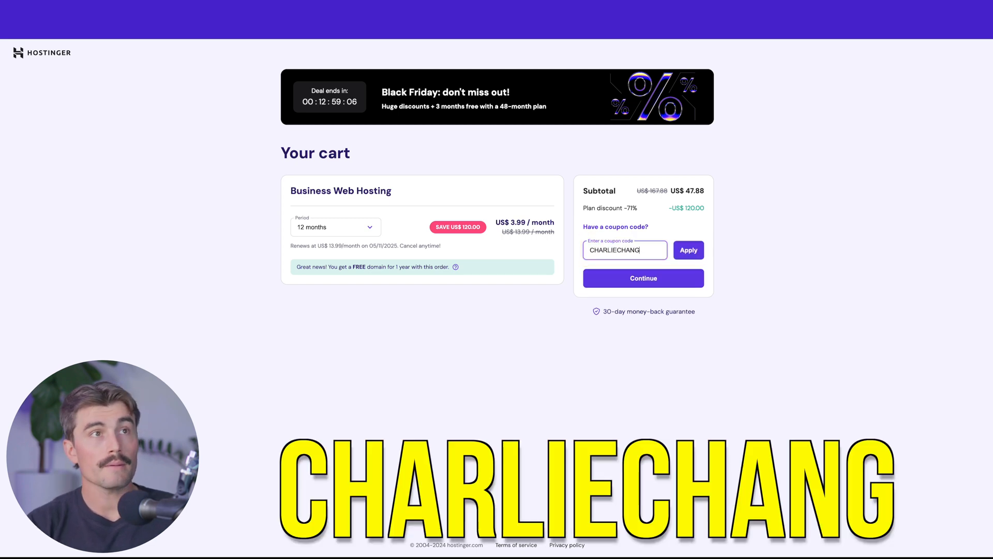
left_click(687, 249)
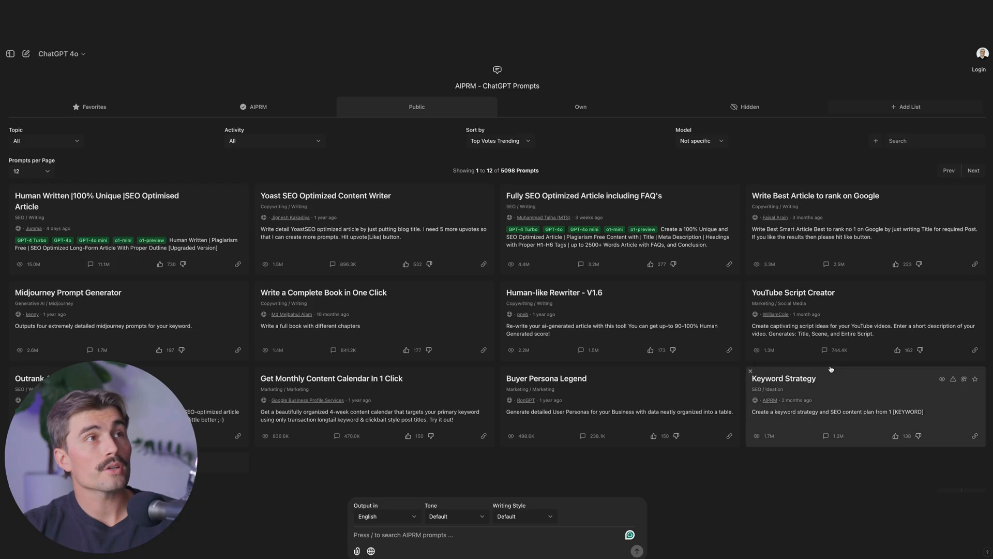
mouse_move(725, 468)
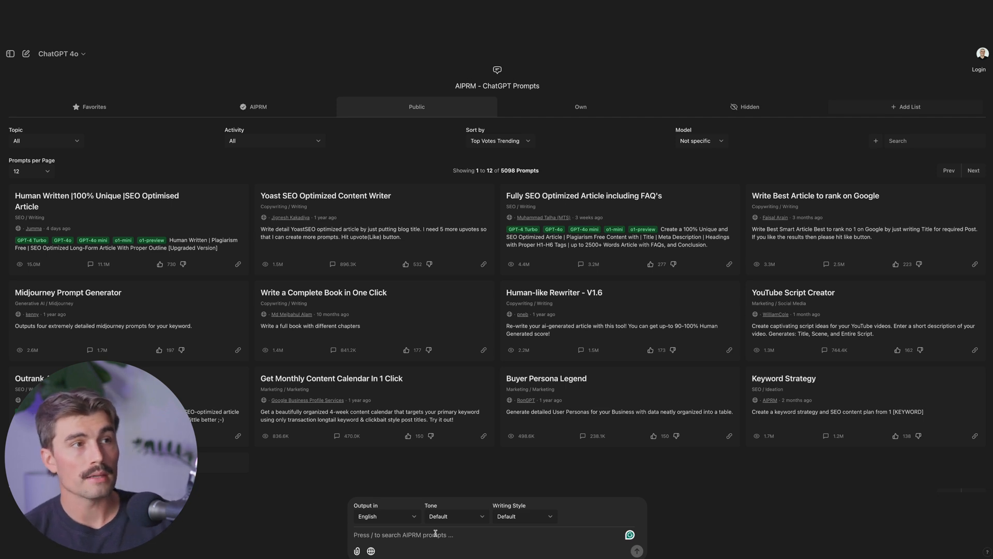
- Find and select the AIPRM 'E-Commerce SEO: Generate Enticing Product Descriptions!' prompt
left_click(434, 533)
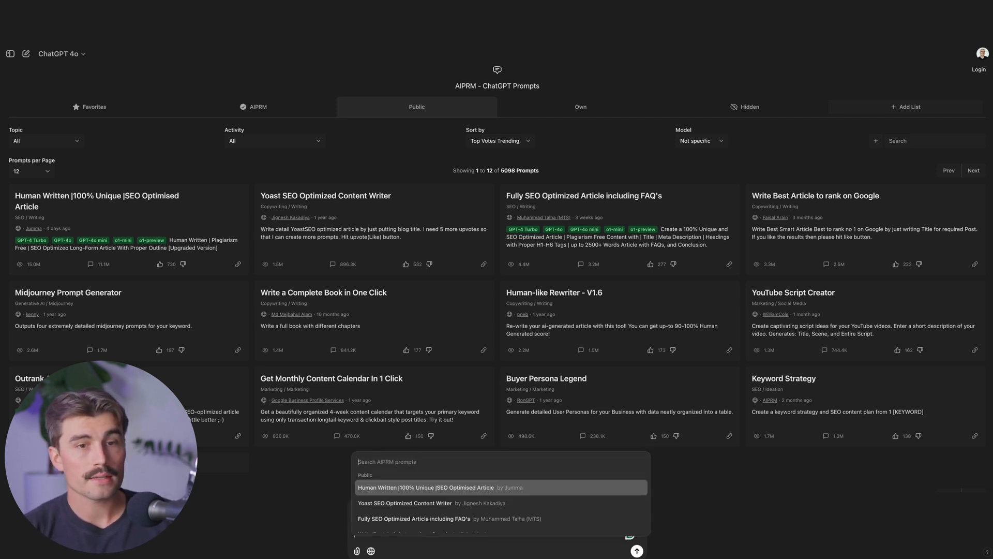
type("e-commer")
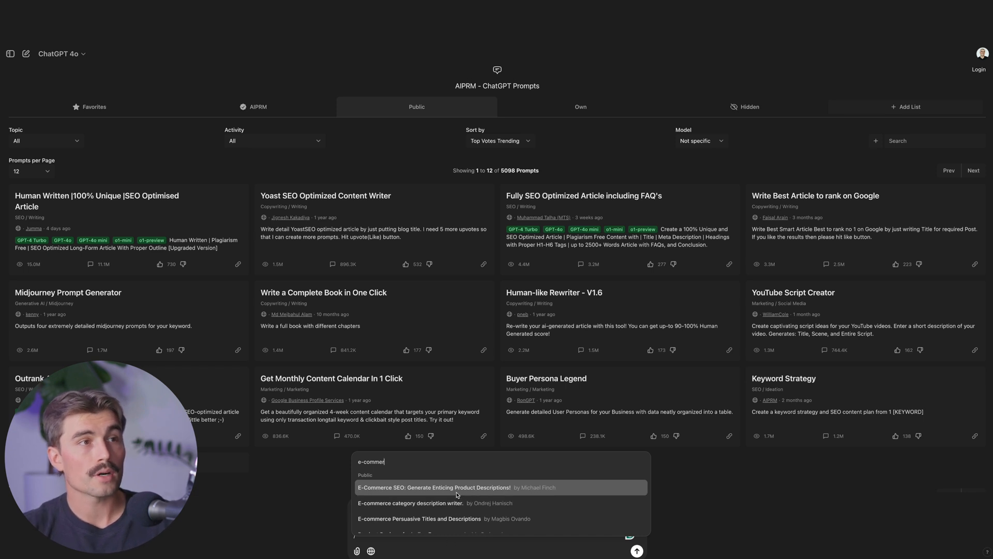
left_click(433, 487)
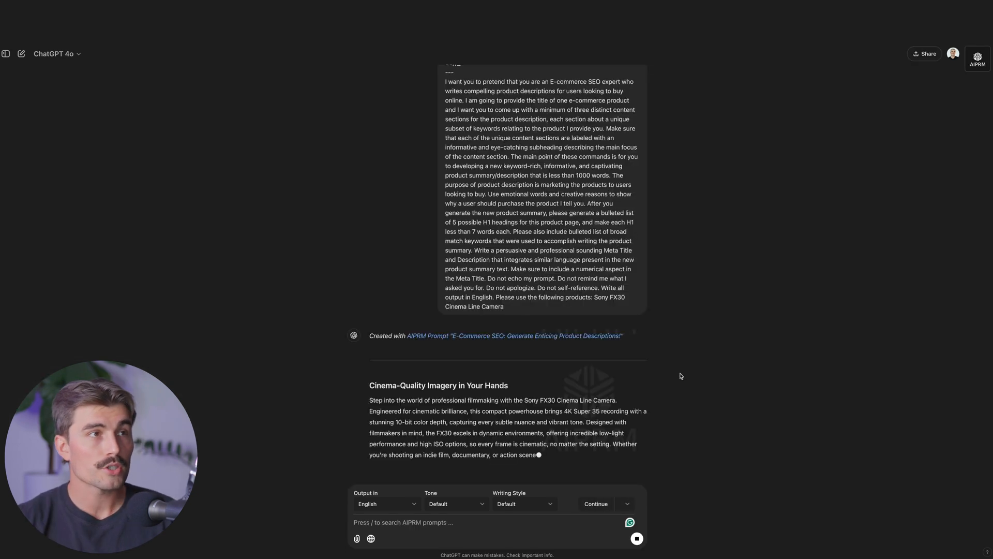
- Scroll through the generated Sony FX30 description, H1 headings and keyword list
scroll("down", 3)
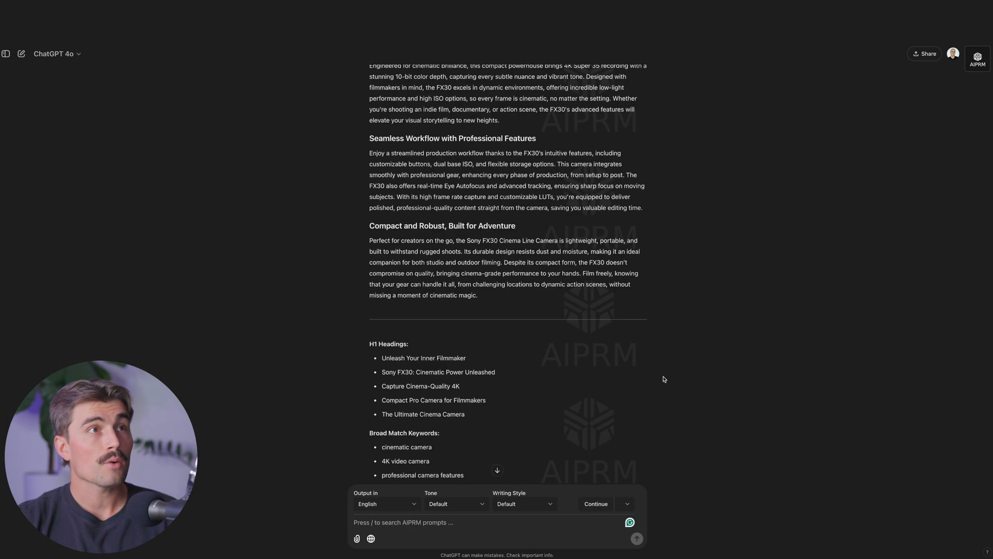
scroll("up", 3)
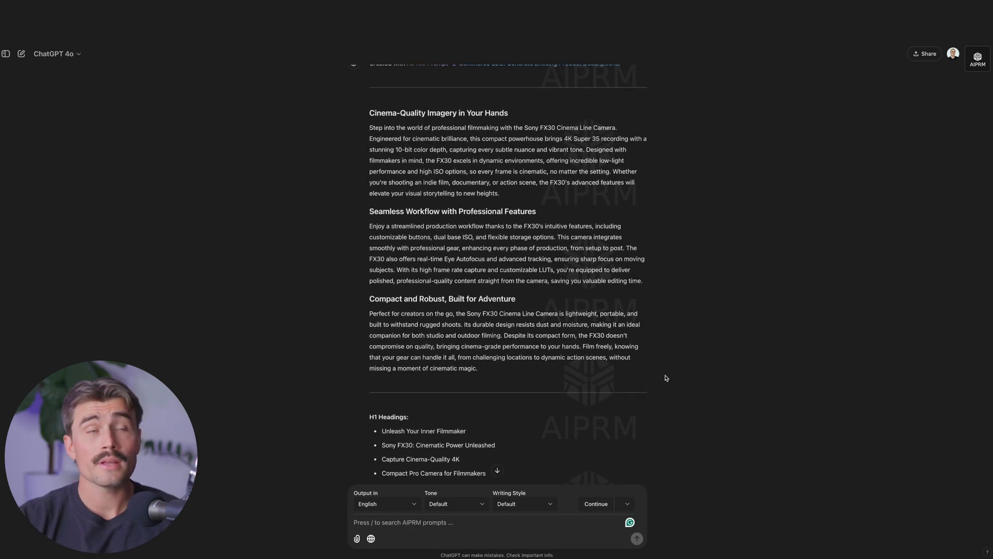
scroll("up", 3)
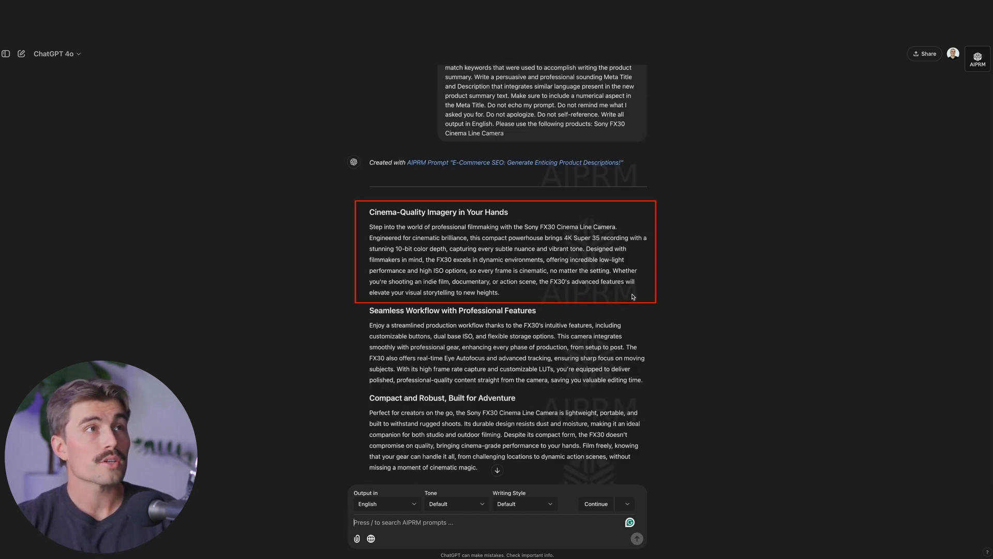
mouse_move(653, 318)
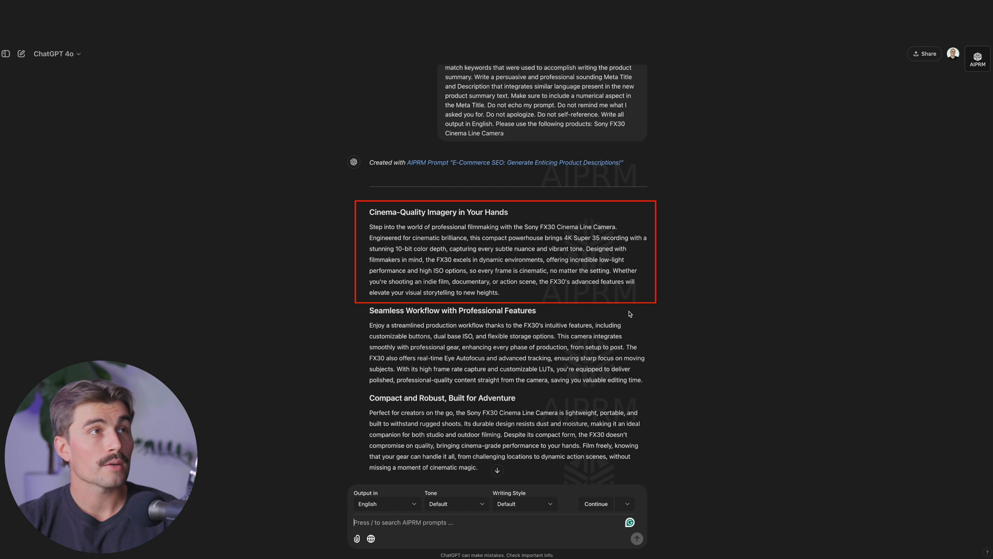
mouse_move(773, 321)
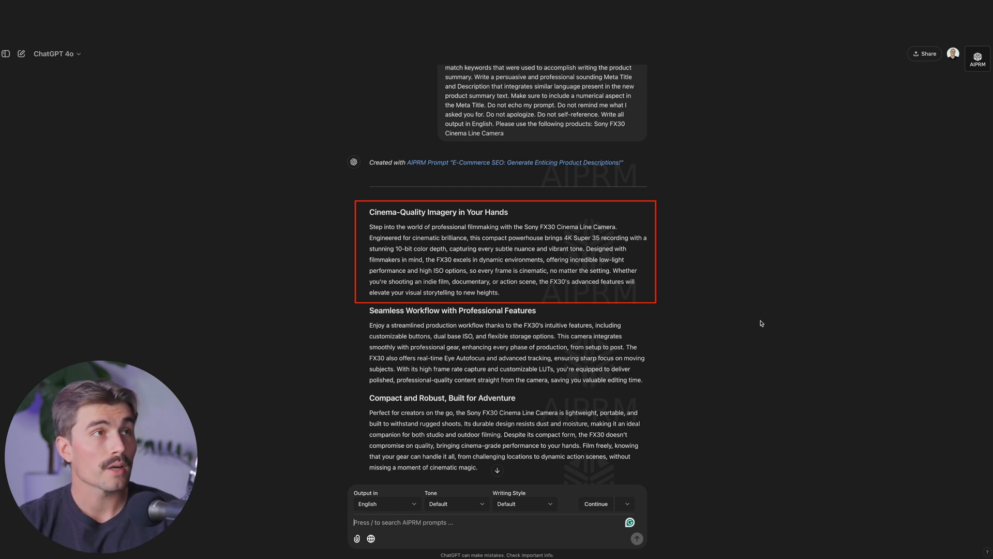
mouse_move(753, 324)
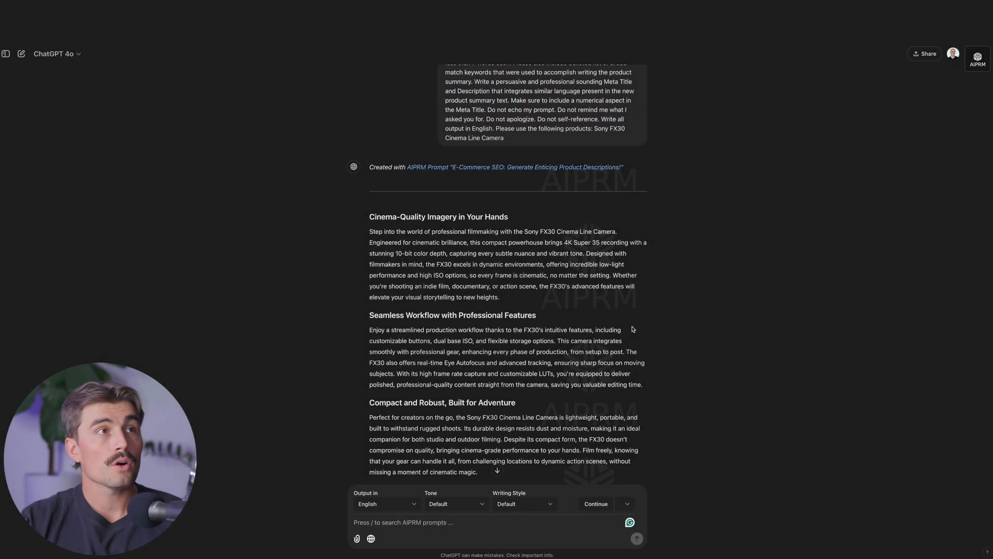
mouse_move(375, 223)
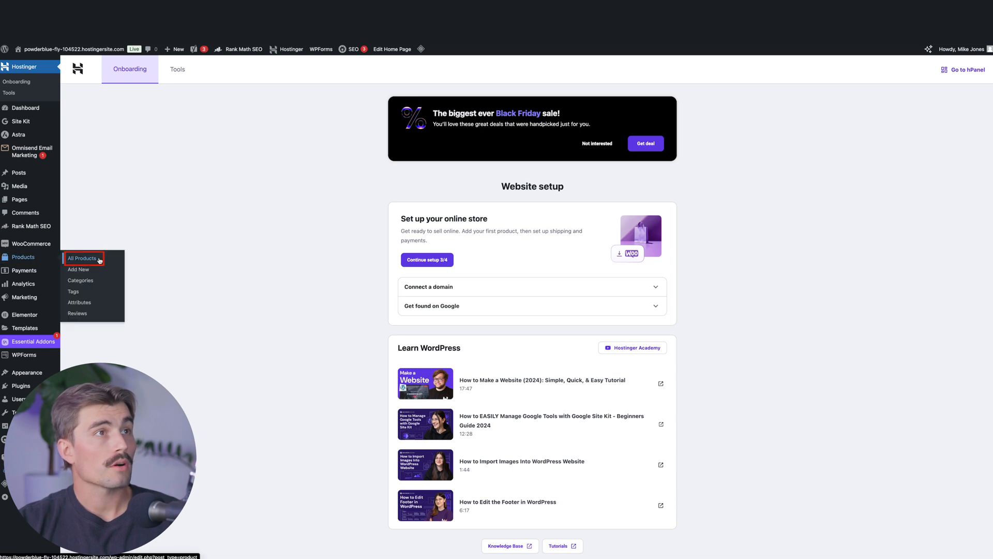
- Go to All Products and edit the Sony FX30 product
left_click(82, 259)
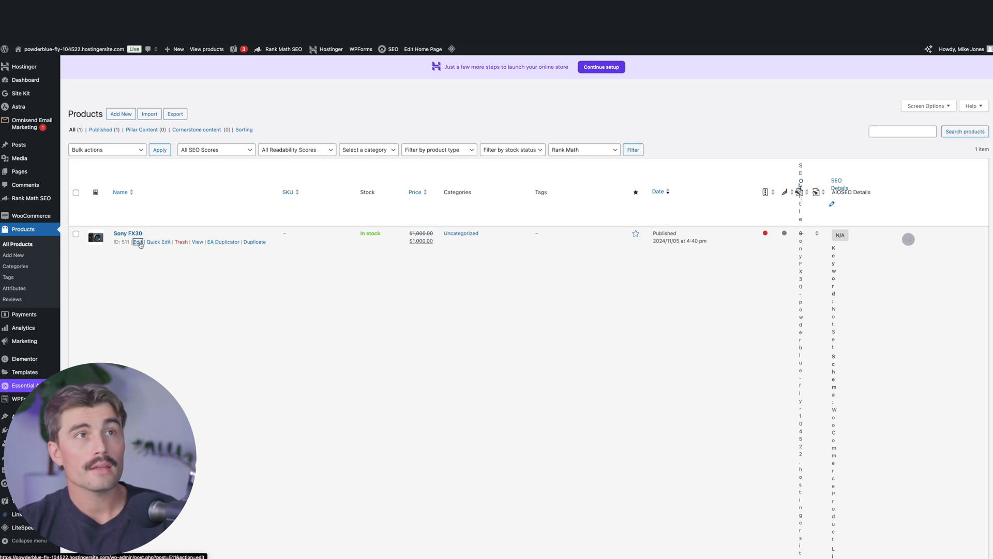
left_click(137, 242)
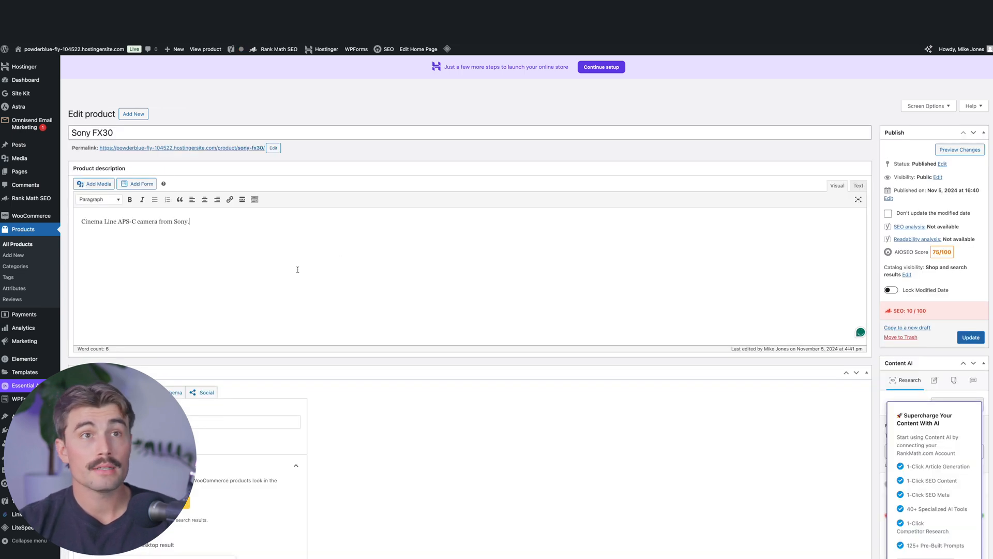